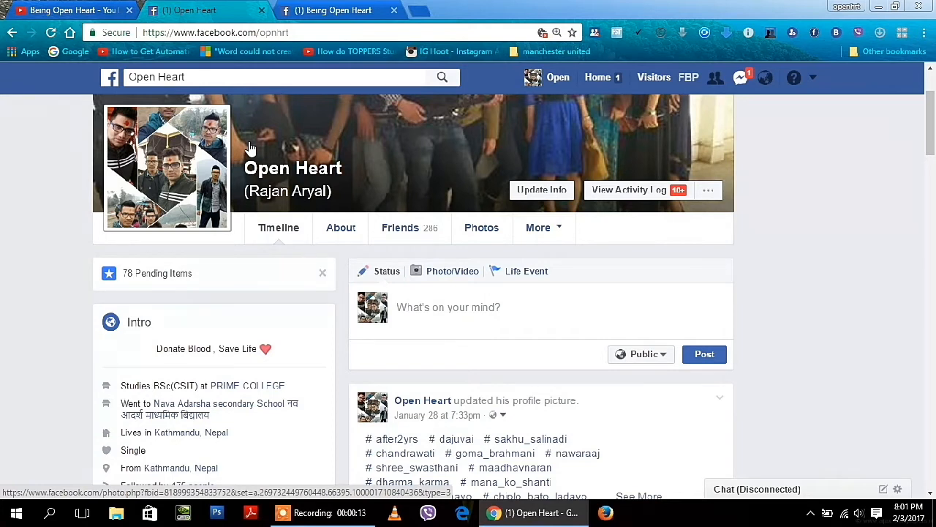
mouse_move(248, 150)
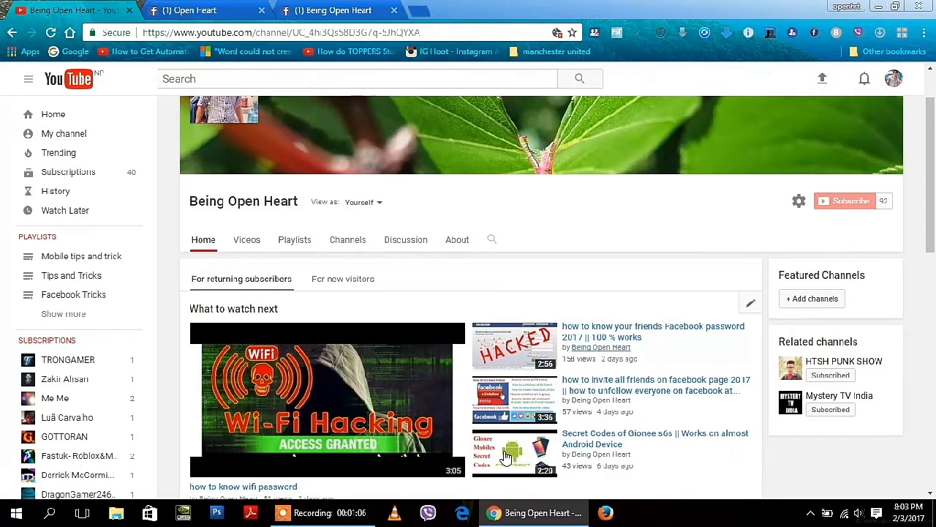
mouse_move(859, 241)
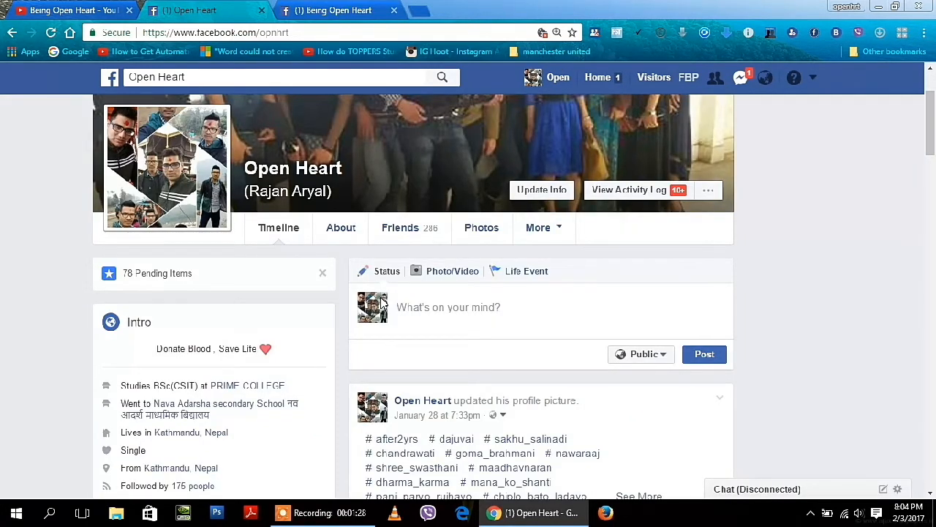
mouse_move(678, 241)
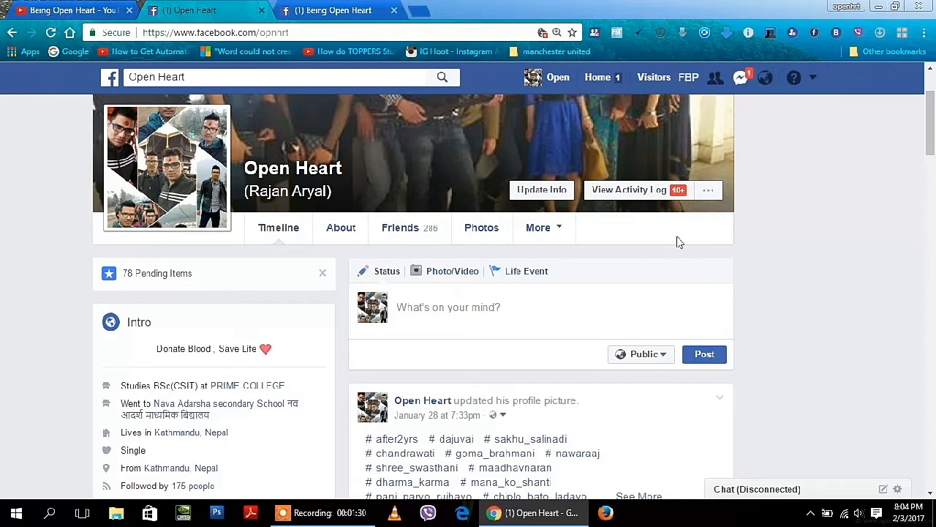
Step: Go from the account menu to Settings, then to 'Download a copy' of the data
click(813, 78)
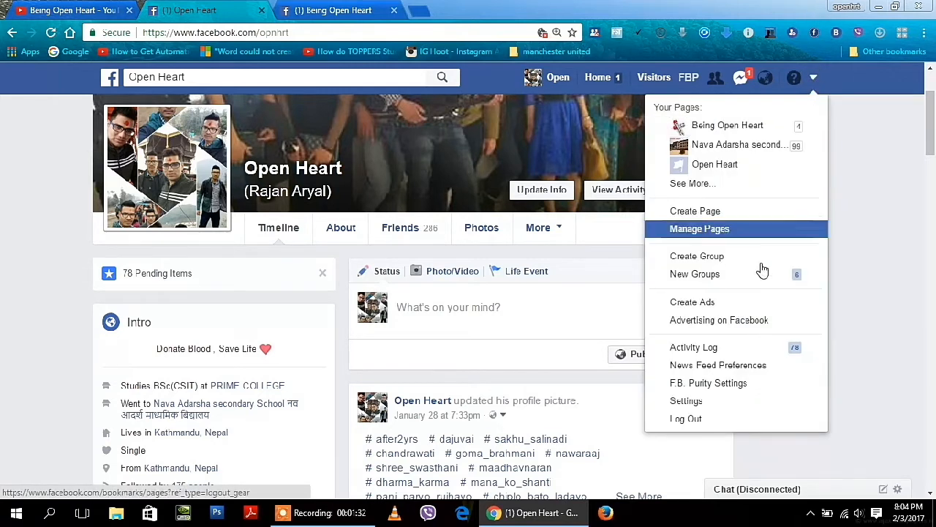
click(686, 400)
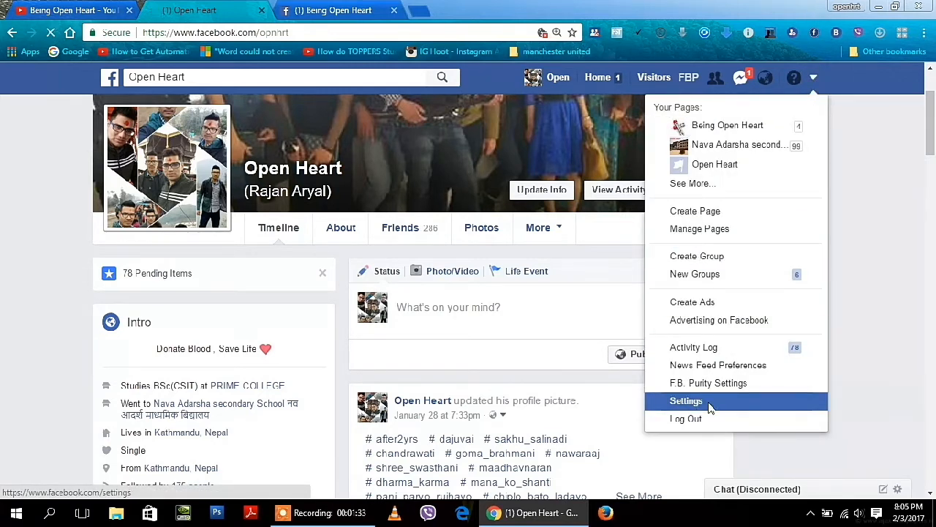
click(685, 400)
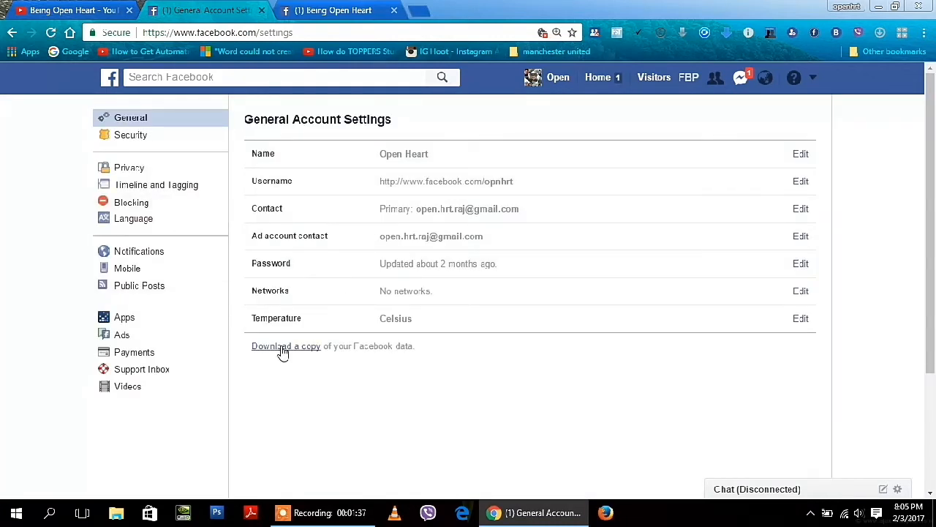
mouse_move(286, 358)
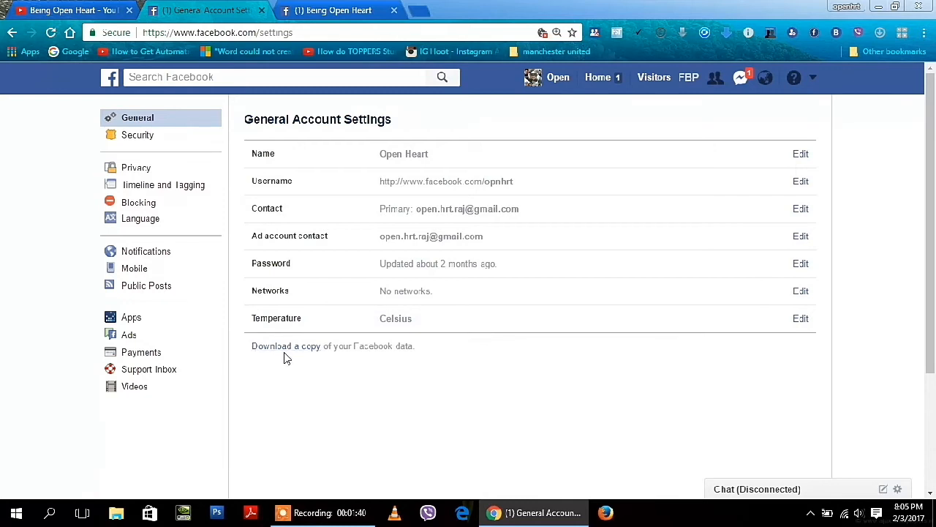
mouse_move(311, 364)
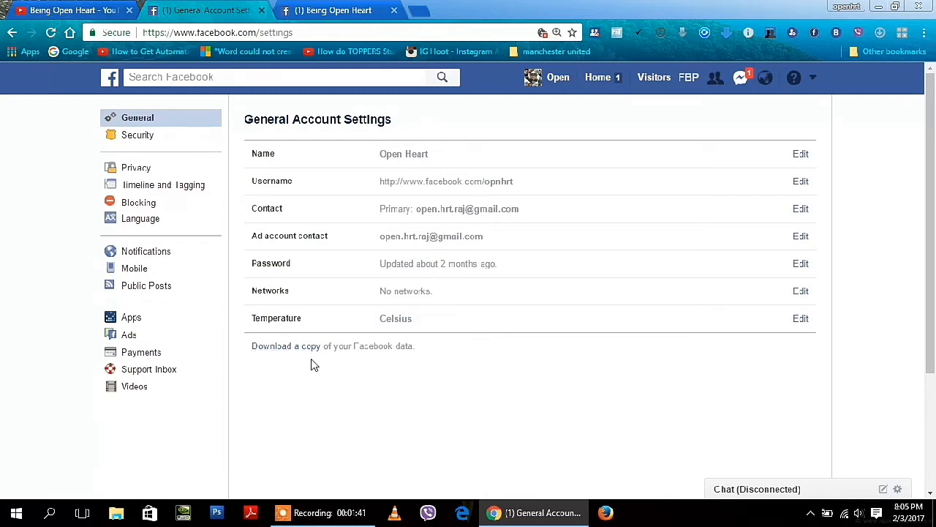
mouse_move(285, 346)
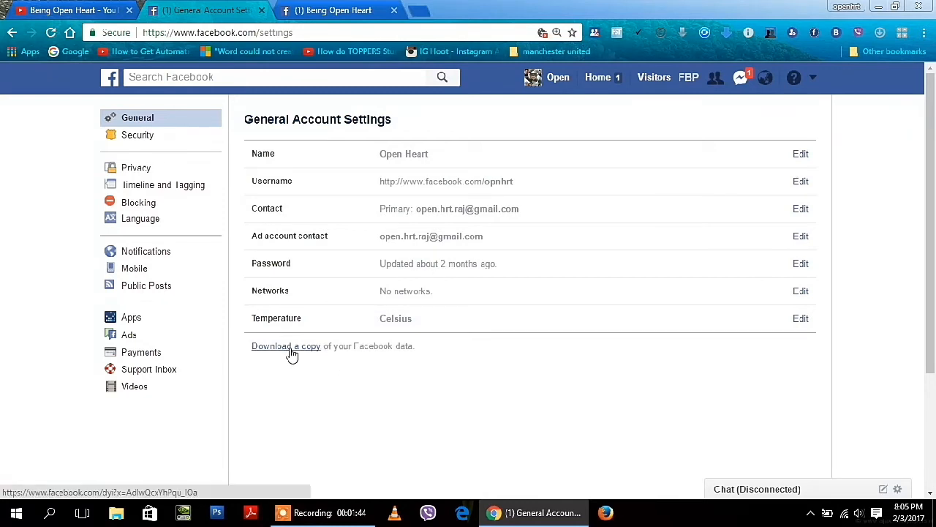
click(286, 346)
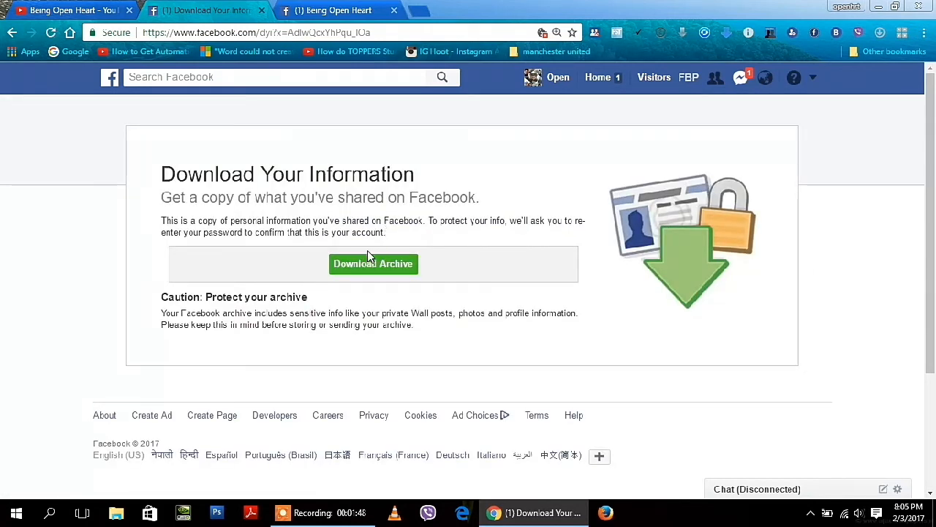
Step: Request the archive, re-enter the account password, and start the archive download
click(373, 263)
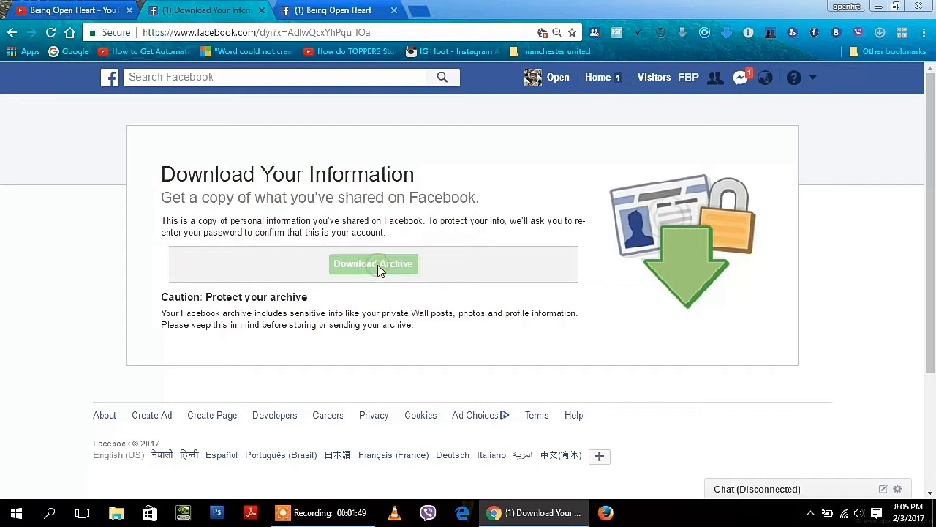
click(373, 263)
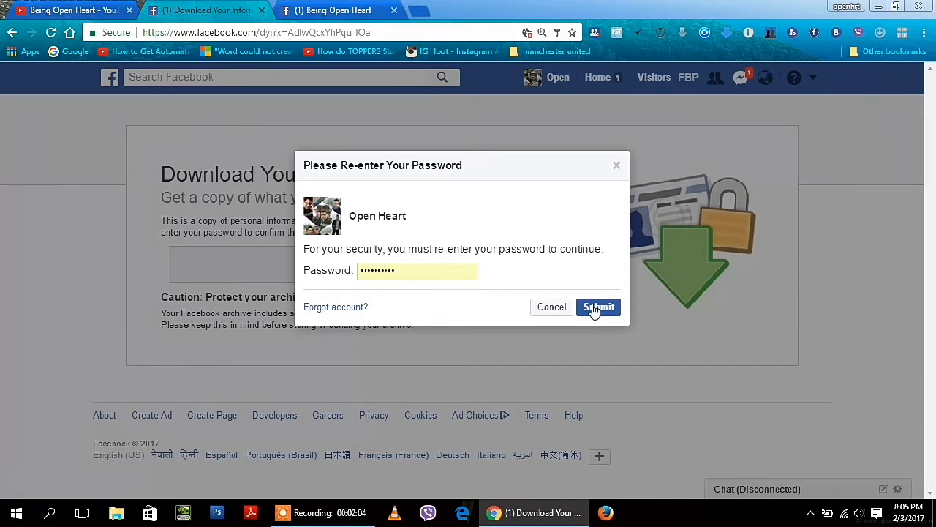
click(598, 306)
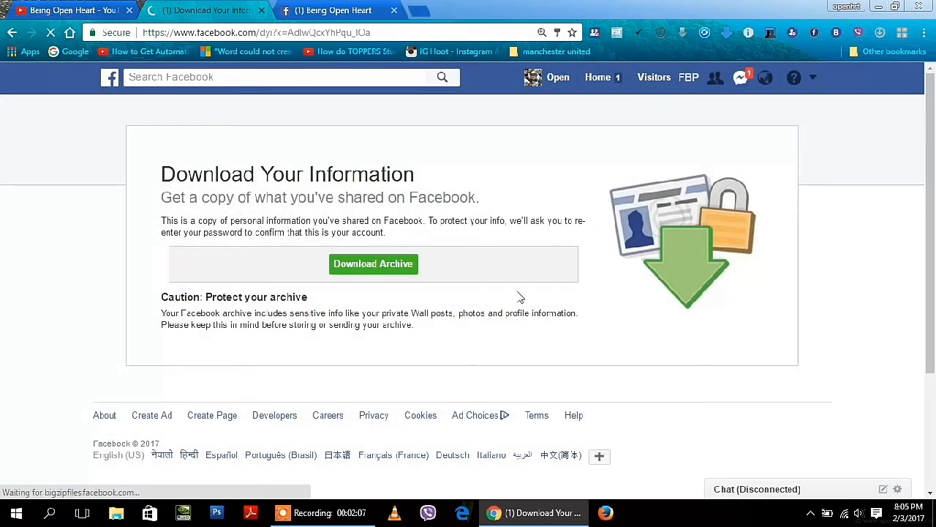
click(373, 263)
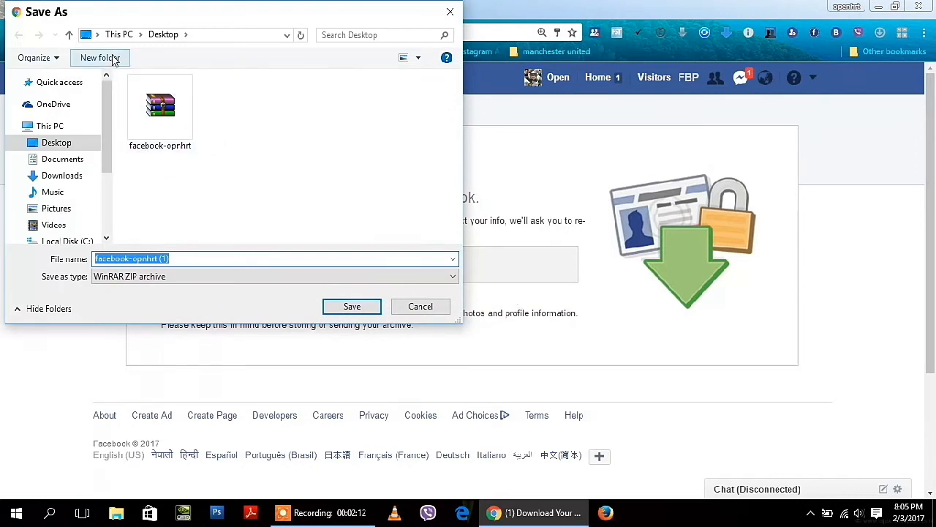
mouse_move(100, 58)
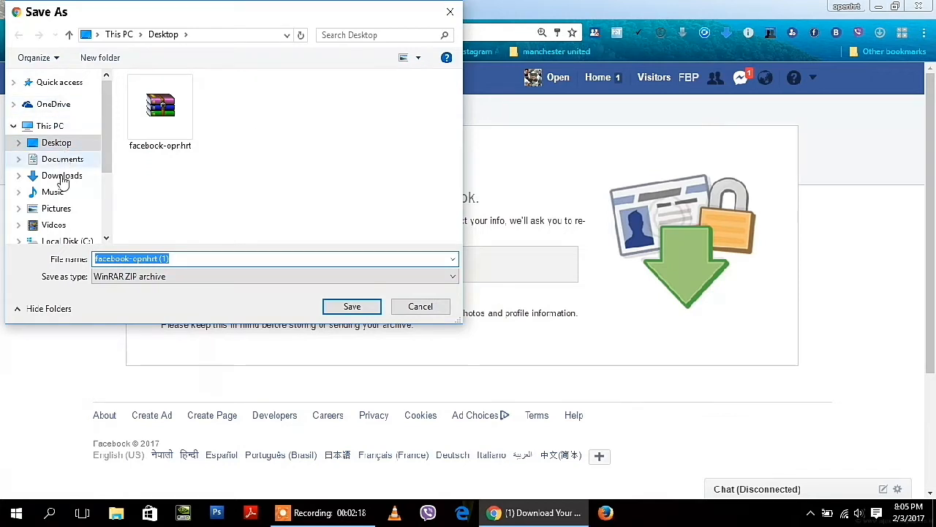
Step: Save the Facebook archive zip into the Downloads folder and open a new tab
click(61, 176)
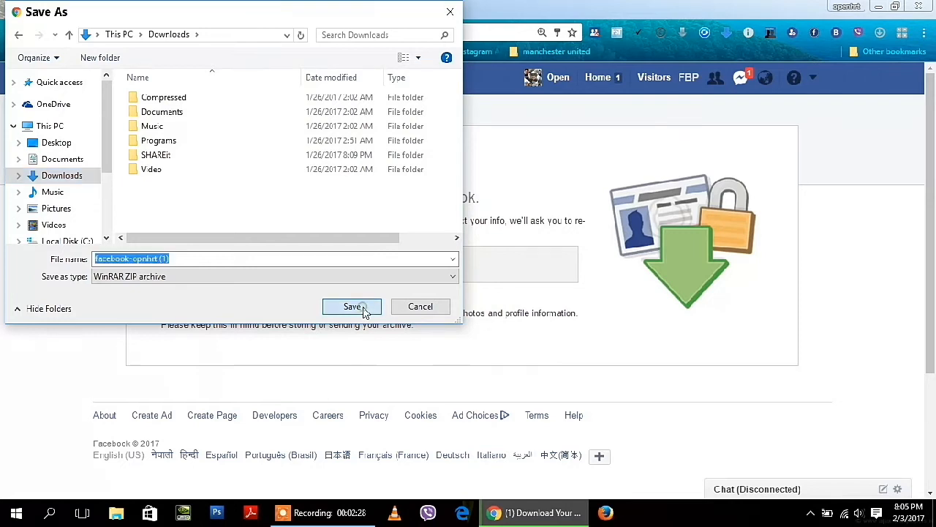
click(352, 306)
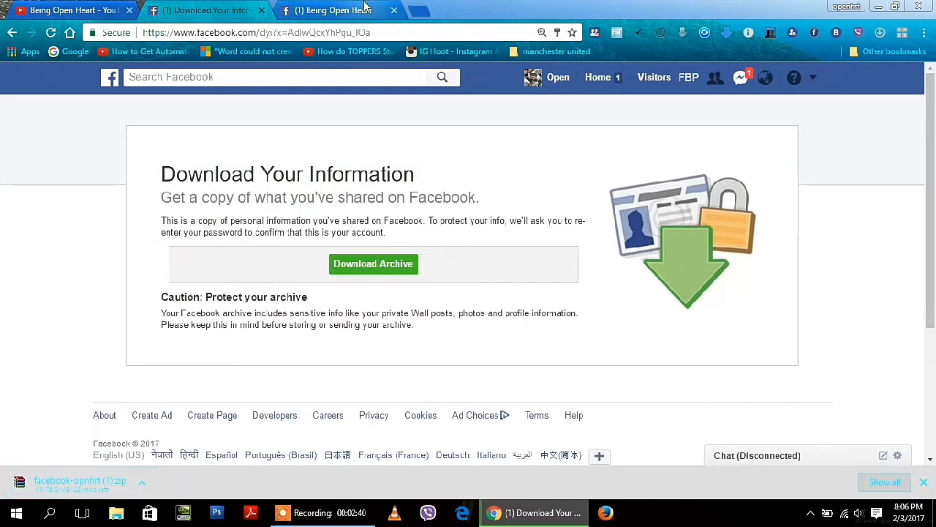
click(925, 32)
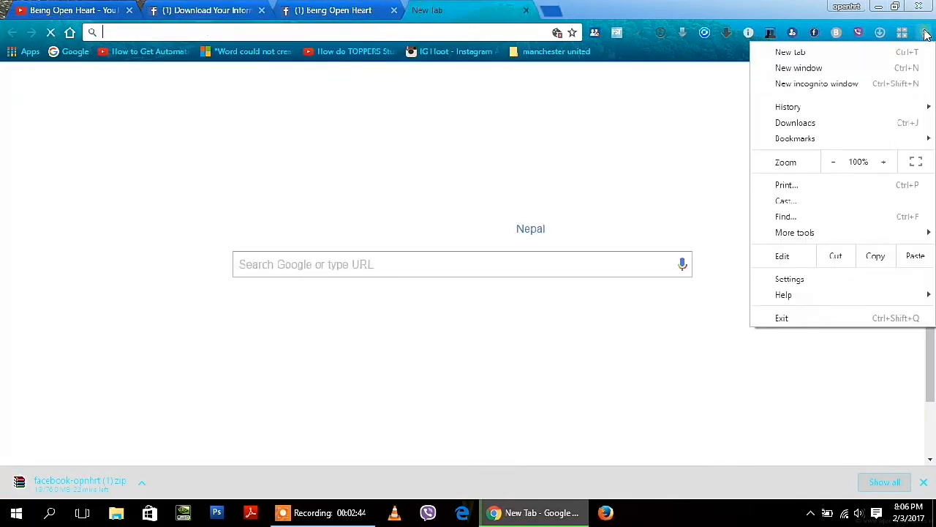
Step: Open Chrome's Downloads page to watch the Facebook zip progress
click(795, 122)
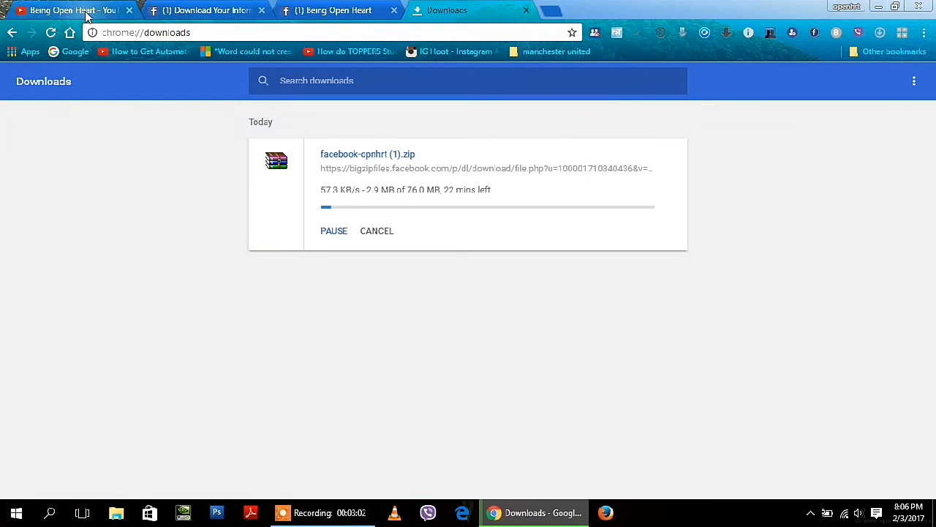
mouse_move(73, 11)
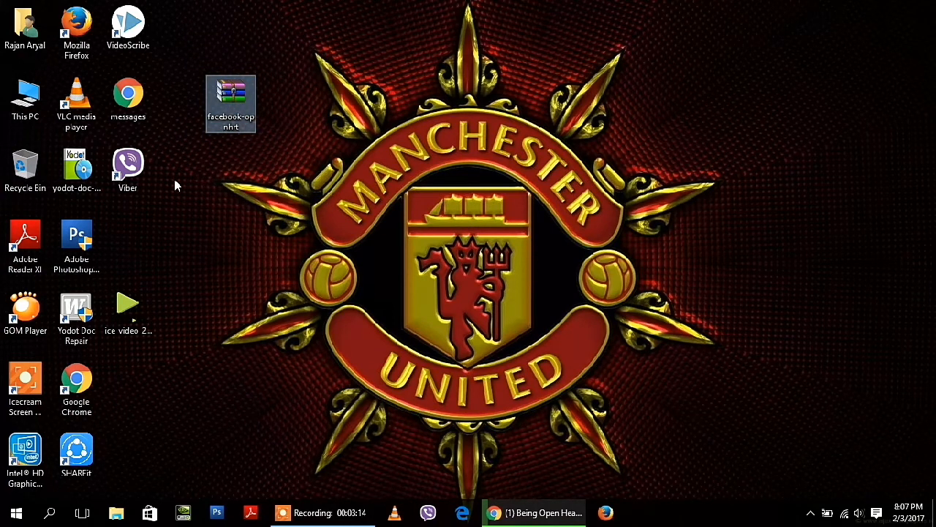
mouse_move(219, 203)
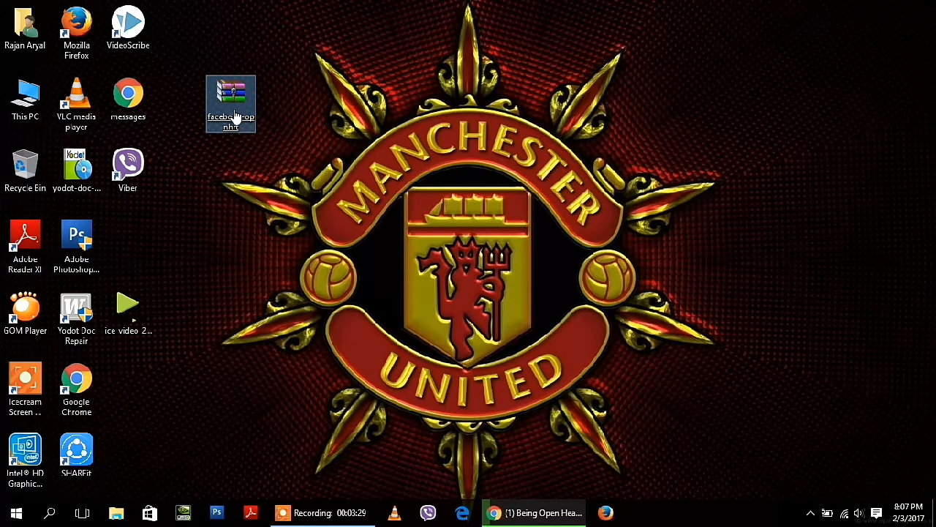
double_click(230, 102)
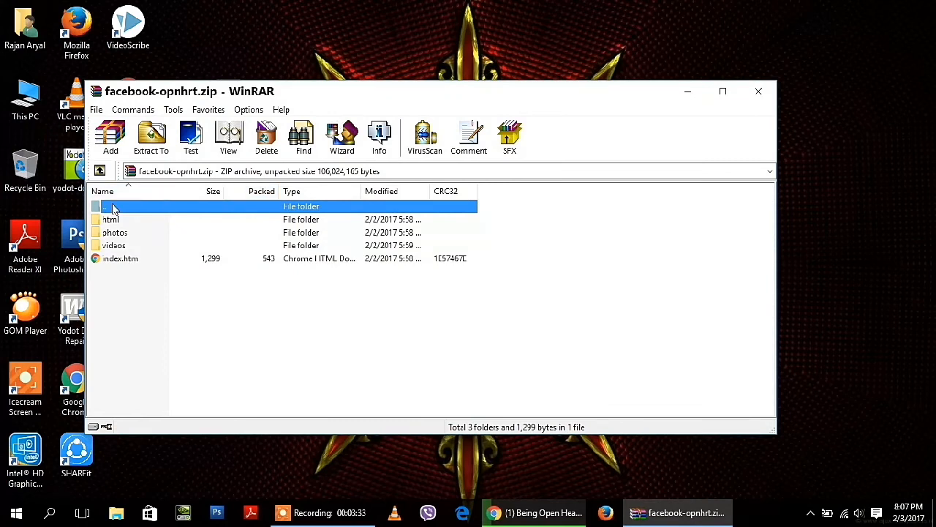
mouse_move(110, 246)
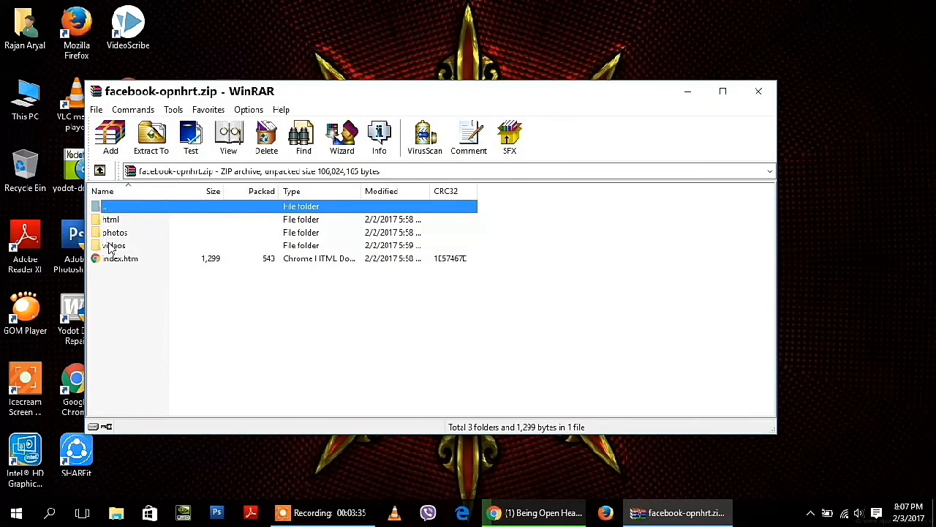
mouse_move(111, 249)
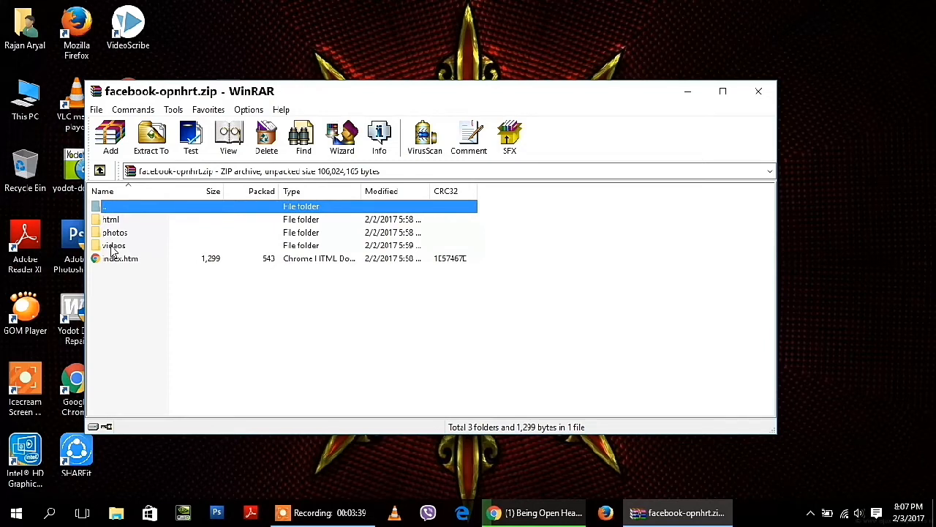
Step: Browse the archive's videos folder (20 files), then the photos folder (62 subfolders)
double_click(113, 245)
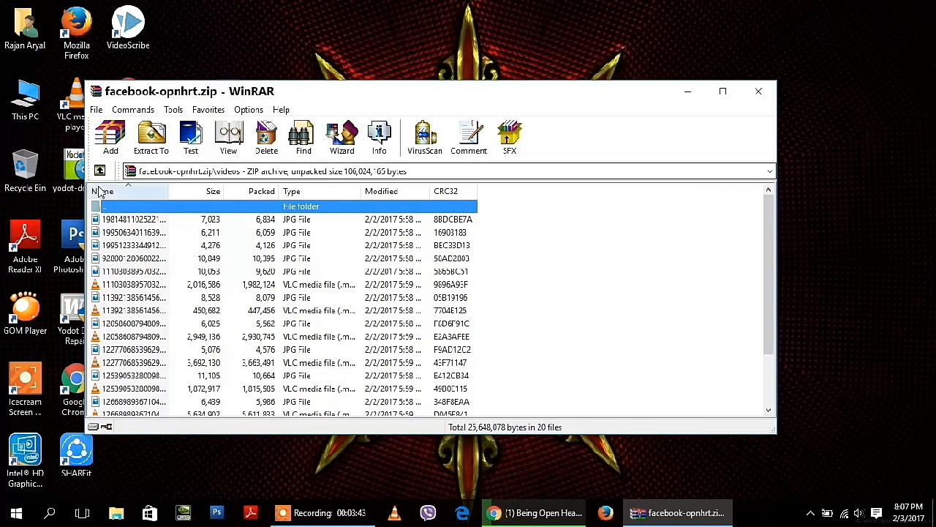
double_click(106, 205)
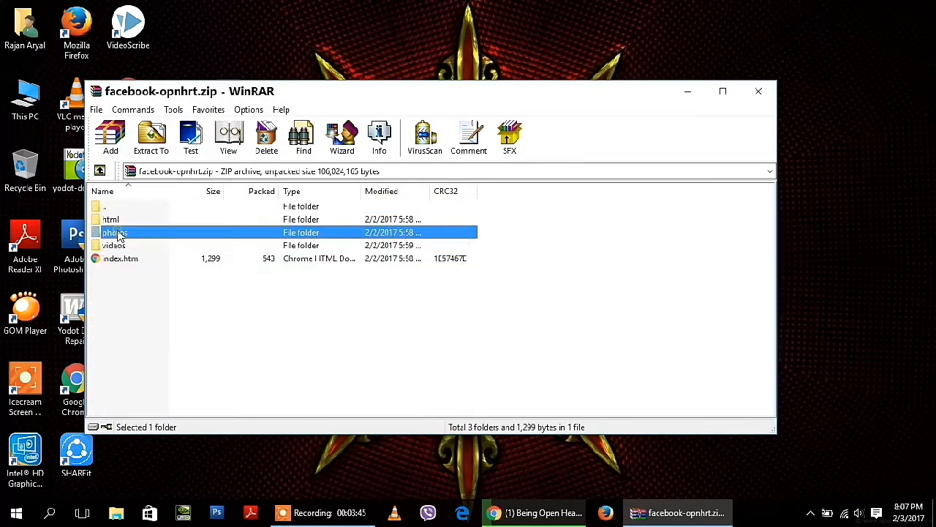
double_click(115, 232)
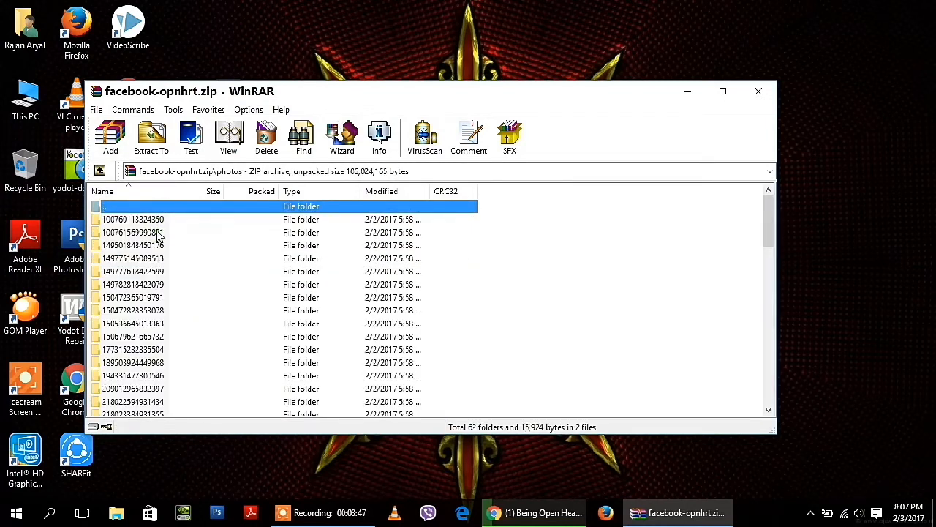
scroll(down, 3)
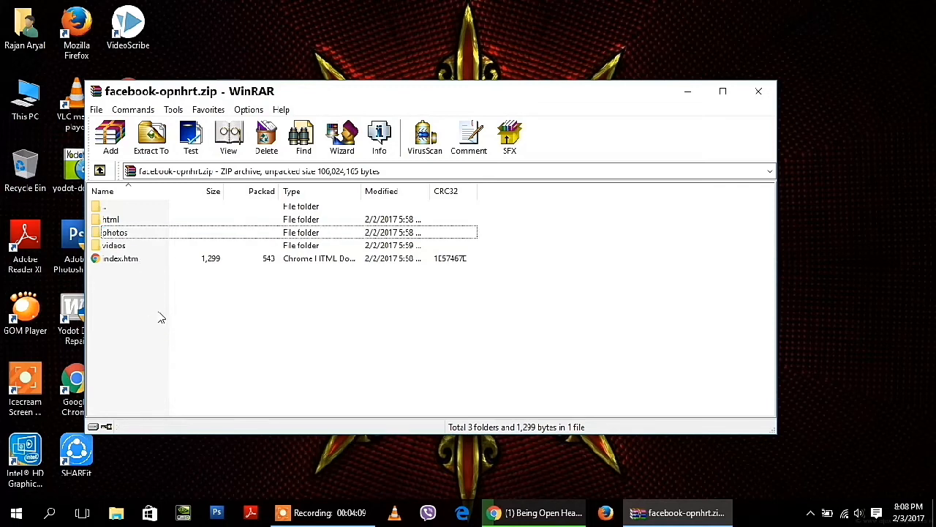
mouse_move(66, 204)
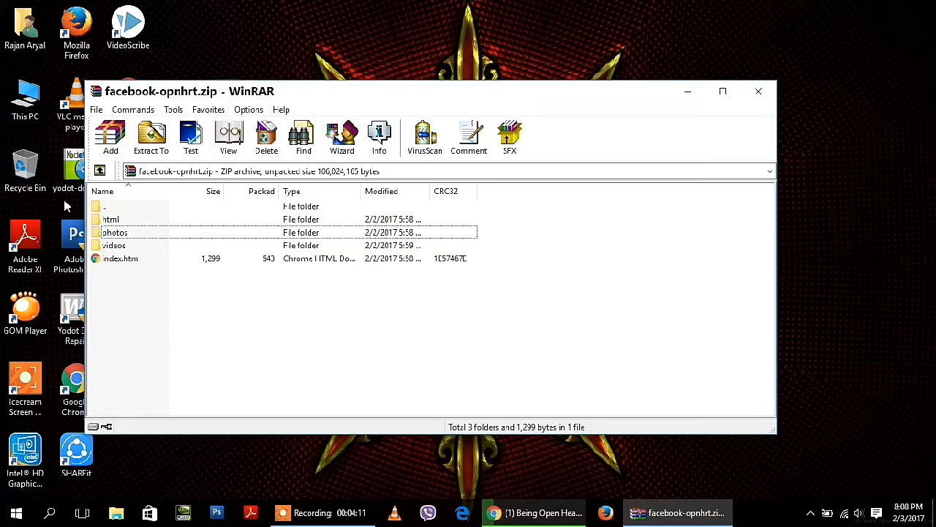
Step: Open the archive's html folder to list messages.htm, photos.htm and other pages
double_click(110, 218)
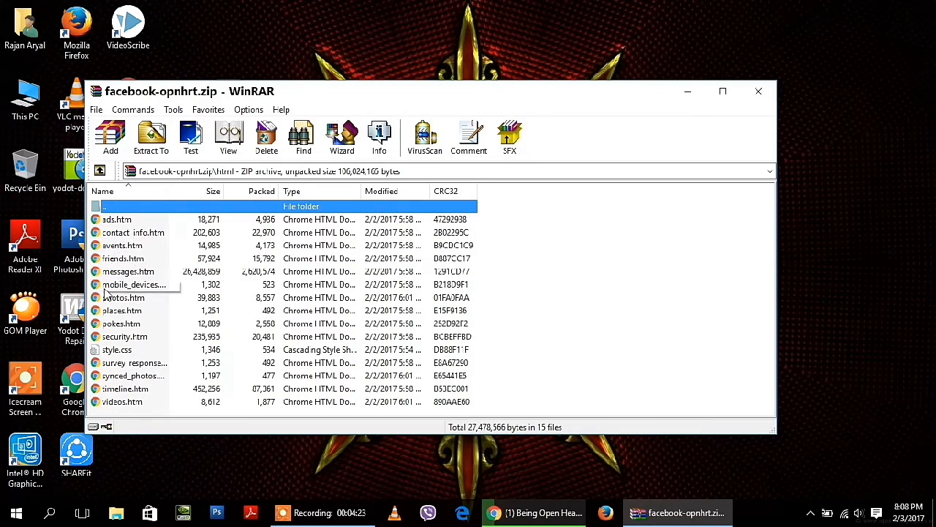
mouse_move(129, 324)
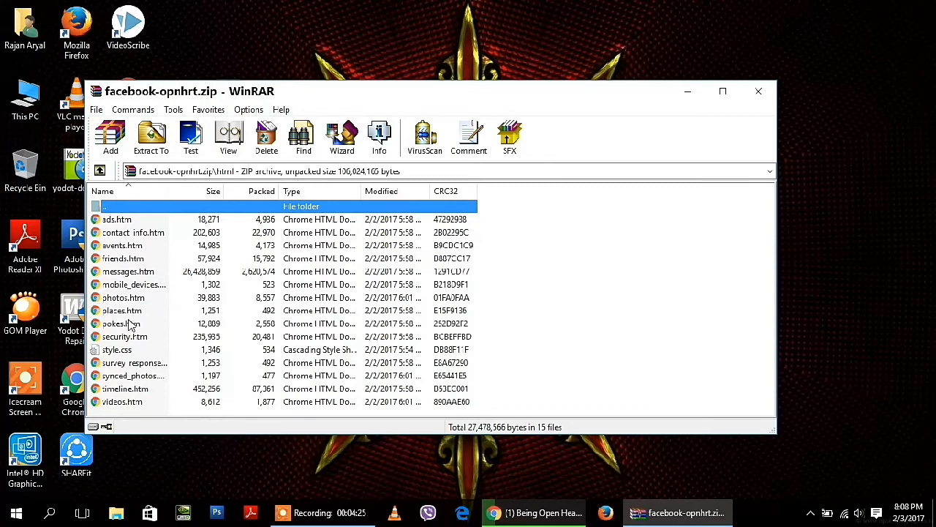
mouse_move(129, 324)
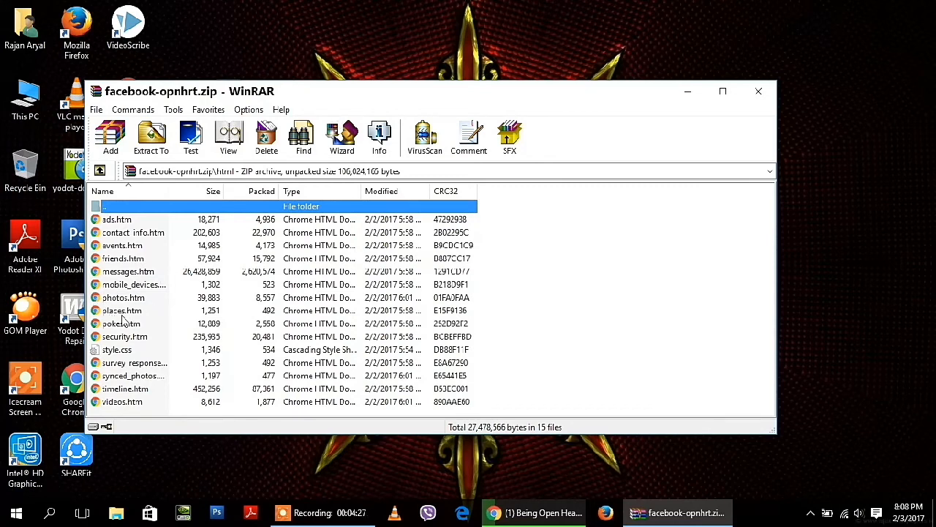
mouse_move(114, 412)
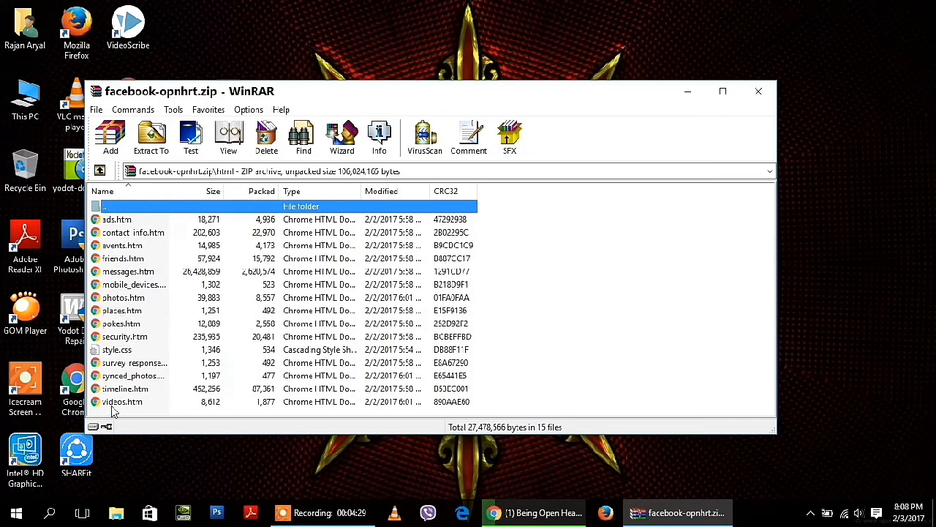
mouse_move(132, 389)
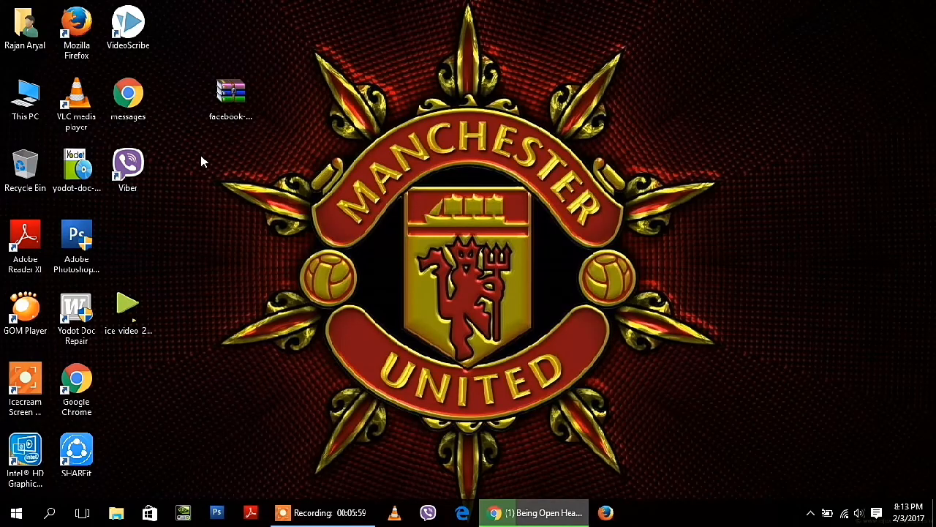
mouse_move(161, 107)
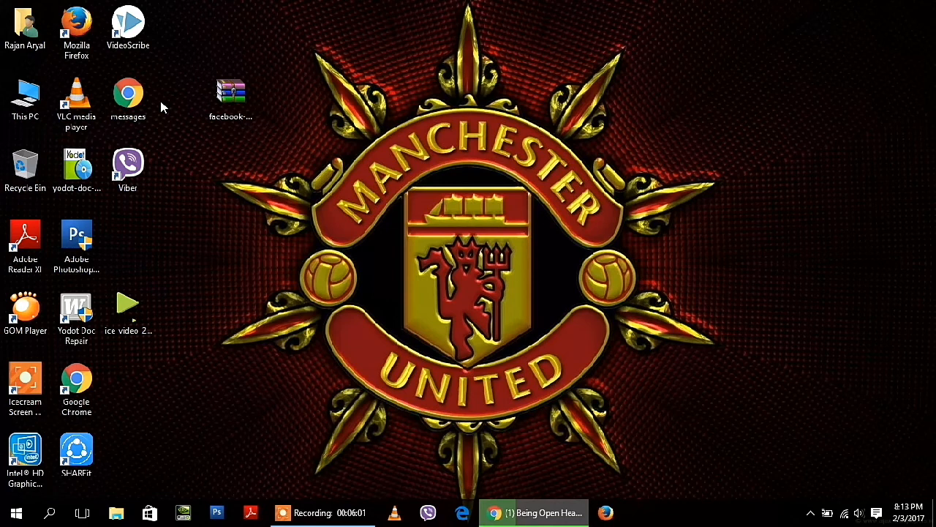
Step: Bring up the right-click menu for the messages file on the desktop
right_click(128, 94)
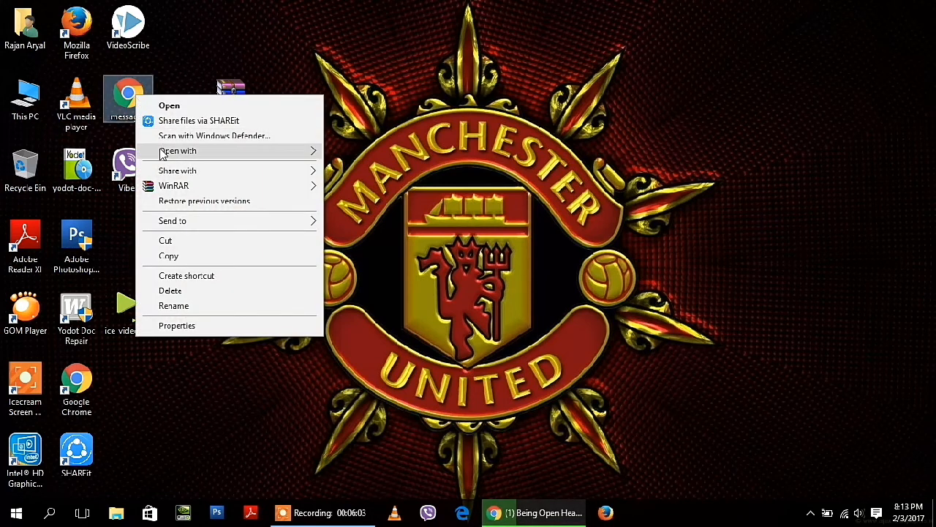